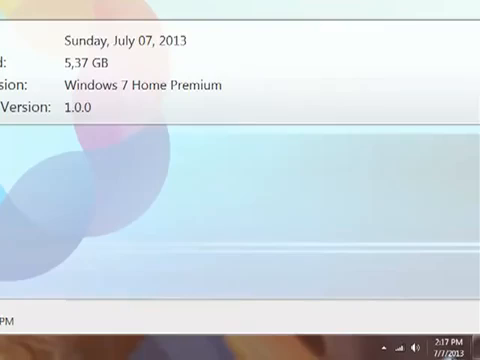
{"action": "mouse_move", "coordinate": [403, 220]}
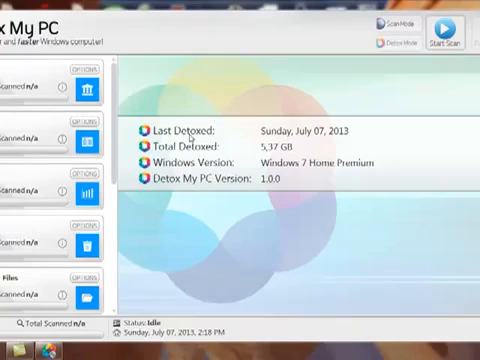
{"action": "mouse_move", "coordinate": [238, 140]}
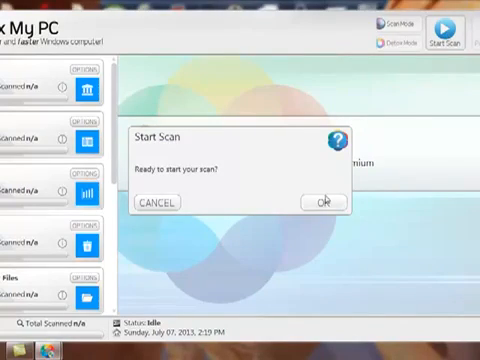
Confirm the 'Ready to start your scan?' prompt so the scan begins
{"action": "left_click", "coordinate": [322, 201]}
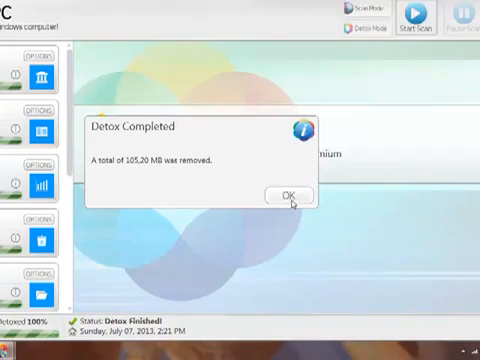
Acknowledge the Detox Completed message and return to the main window
{"action": "left_click", "coordinate": [287, 193]}
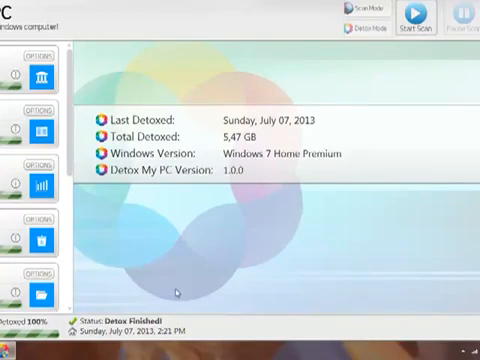
{"action": "mouse_move", "coordinate": [95, 325]}
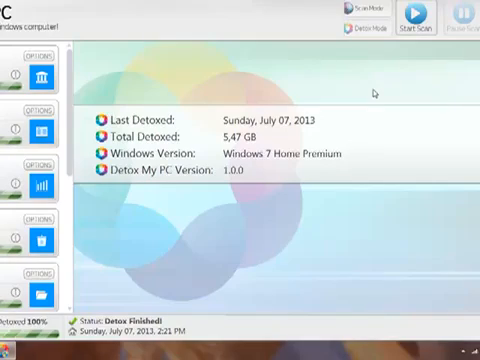
{"action": "mouse_move", "coordinate": [445, 230]}
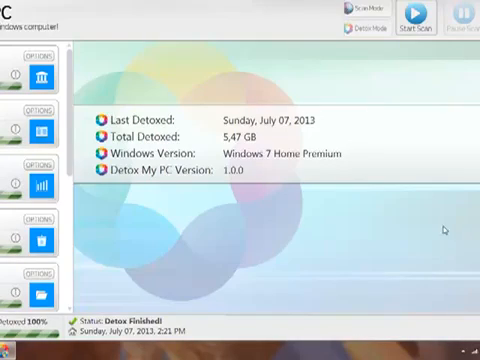